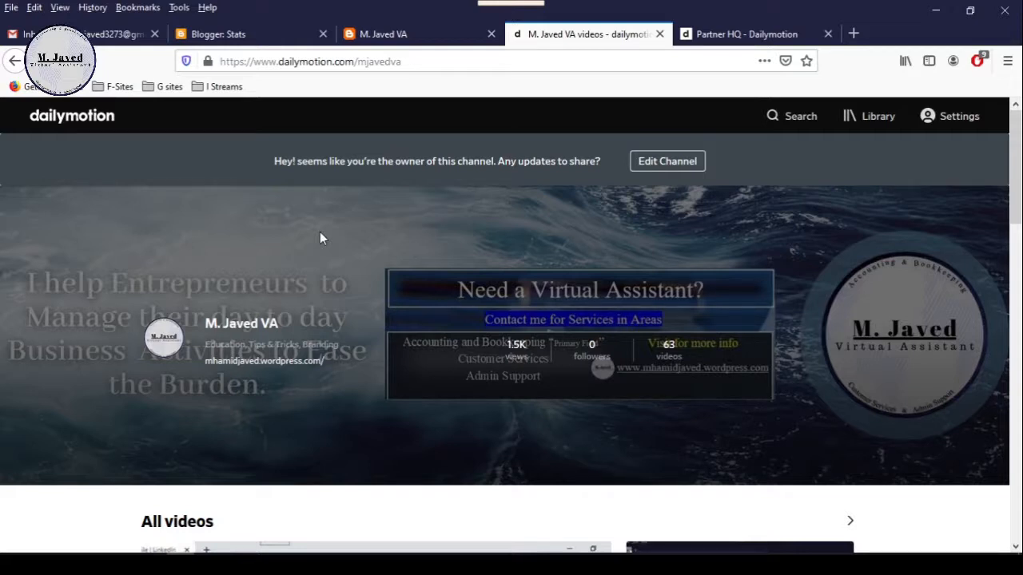
{"action": "mouse_move", "coordinate": [348, 240]}
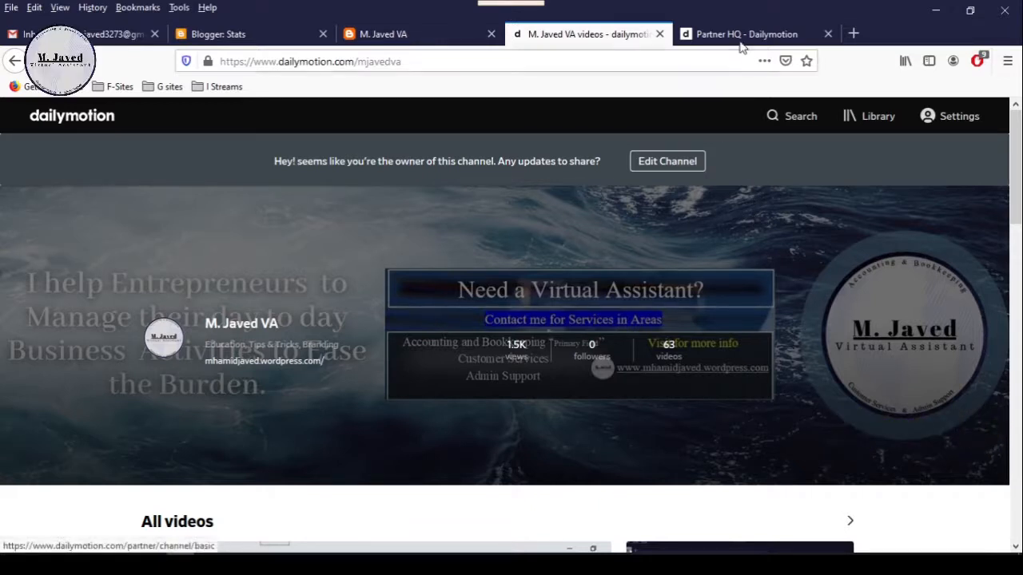
- Show the Partner HQ media list and look through the uploaded videos
{"action": "left_click", "coordinate": [745, 34]}
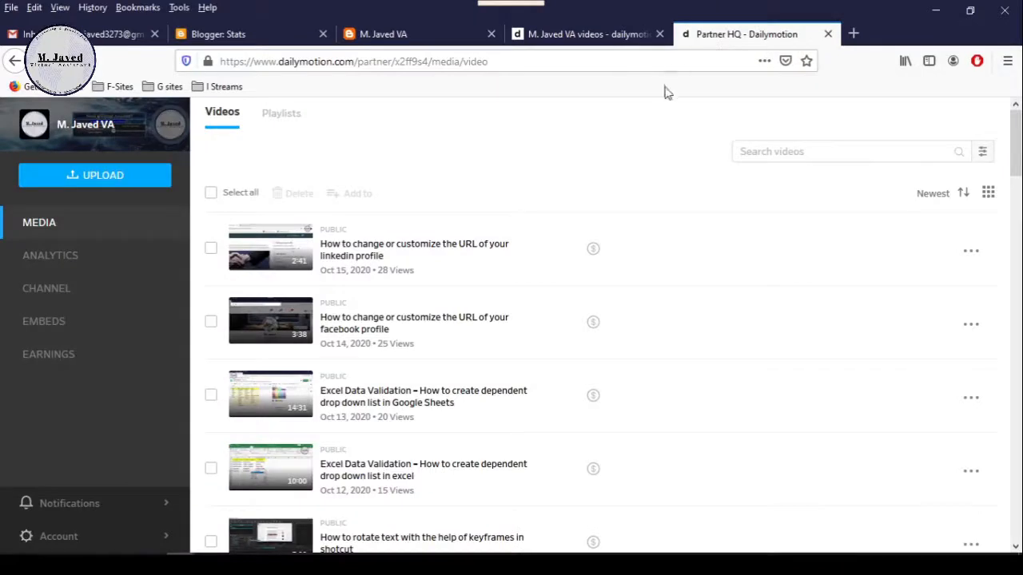
{"action": "mouse_move", "coordinate": [504, 350]}
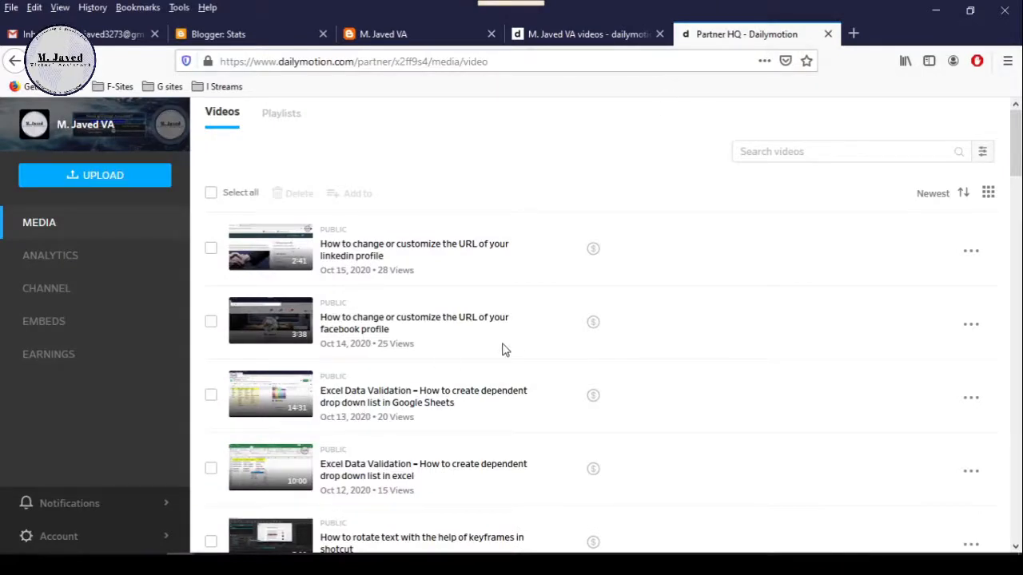
{"action": "scroll", "scroll_direction": "down", "scroll_amount": 3}
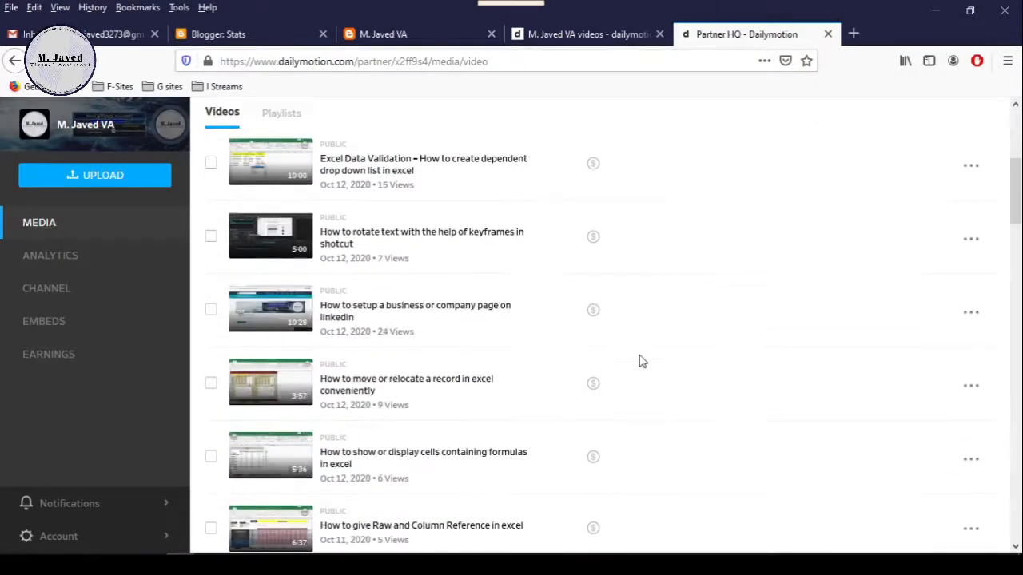
{"action": "scroll", "scroll_direction": "down", "scroll_amount": 3}
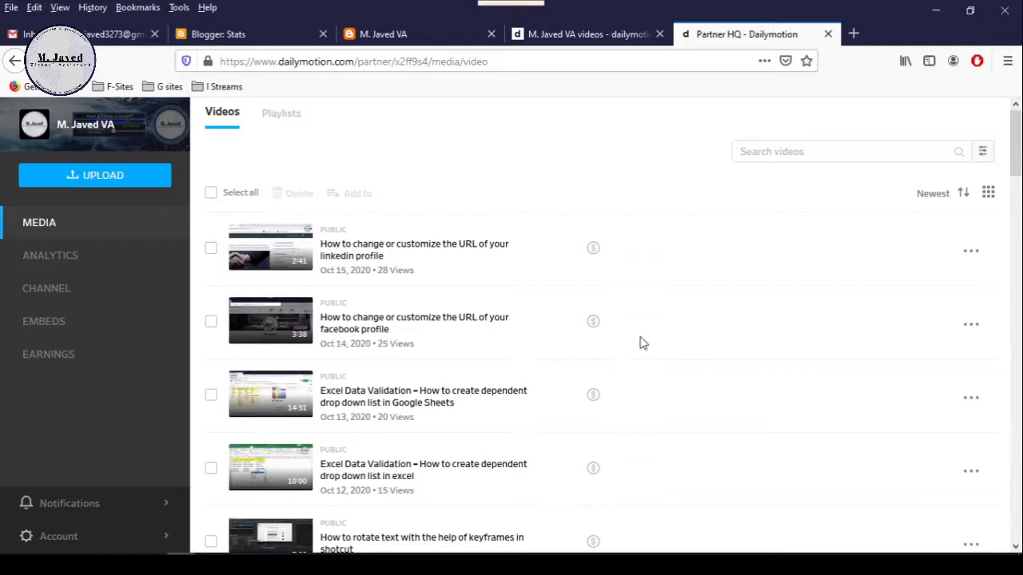
{"action": "mouse_move", "coordinate": [540, 314]}
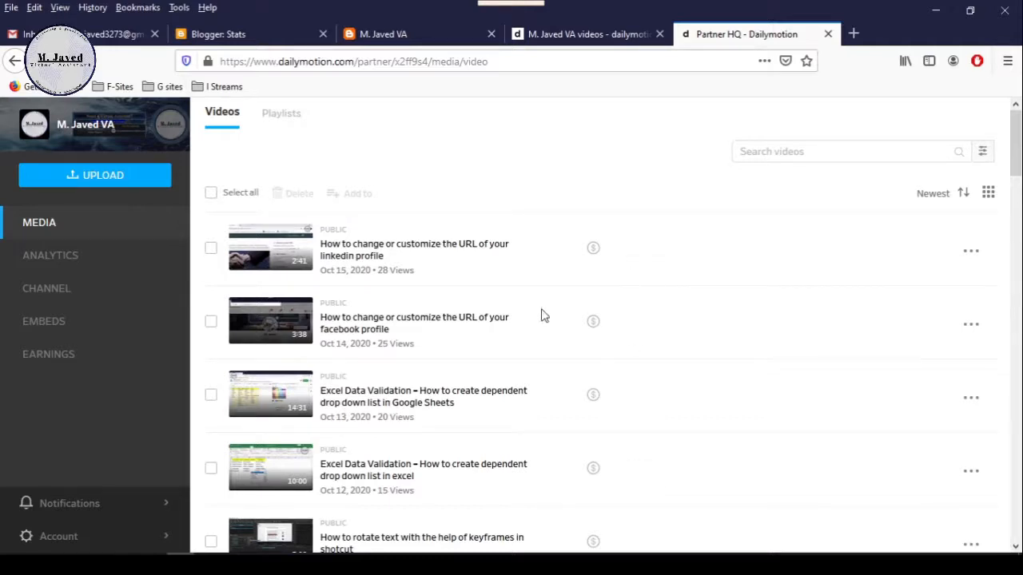
{"action": "mouse_move", "coordinate": [972, 255]}
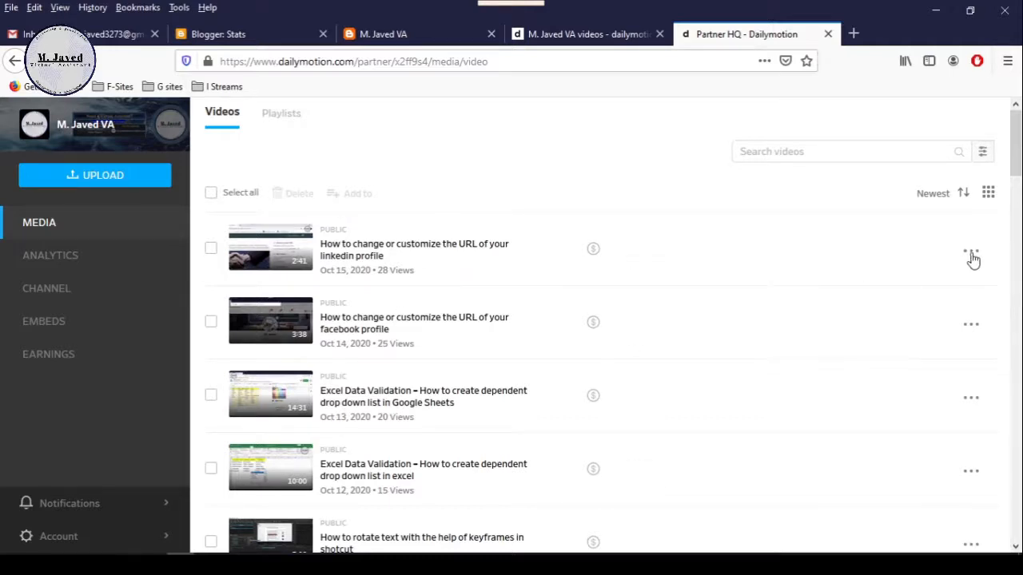
- Edit the LinkedIn URL video and view its Advanced settings with monetization and embed code
{"action": "left_click", "coordinate": [972, 254]}
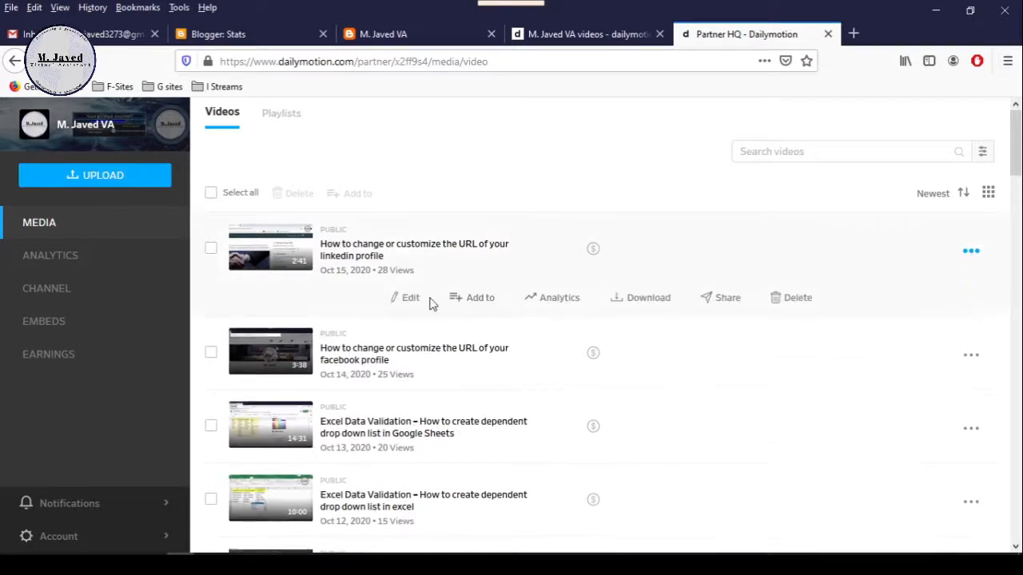
{"action": "left_click", "coordinate": [409, 297]}
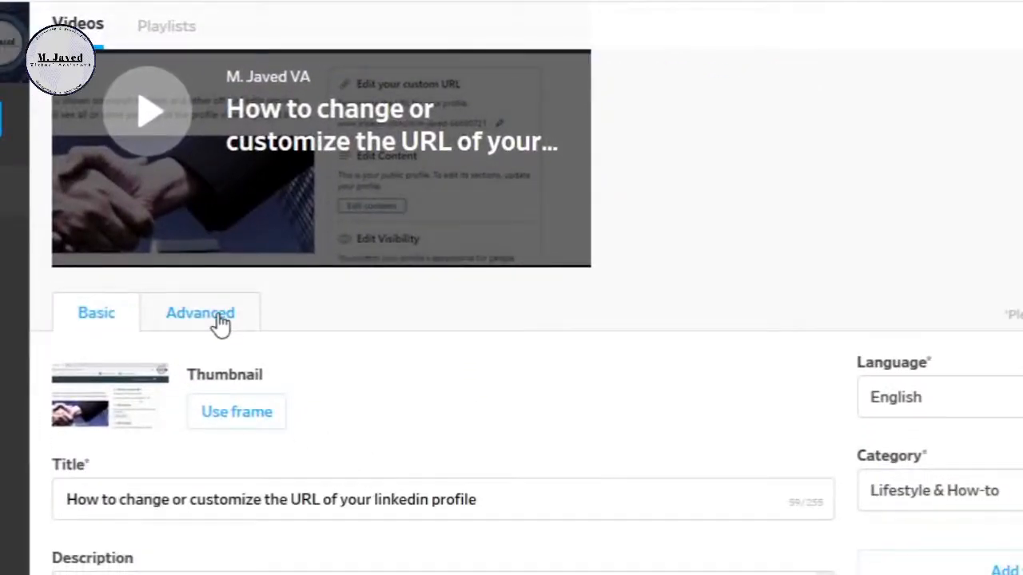
{"action": "left_click", "coordinate": [200, 312]}
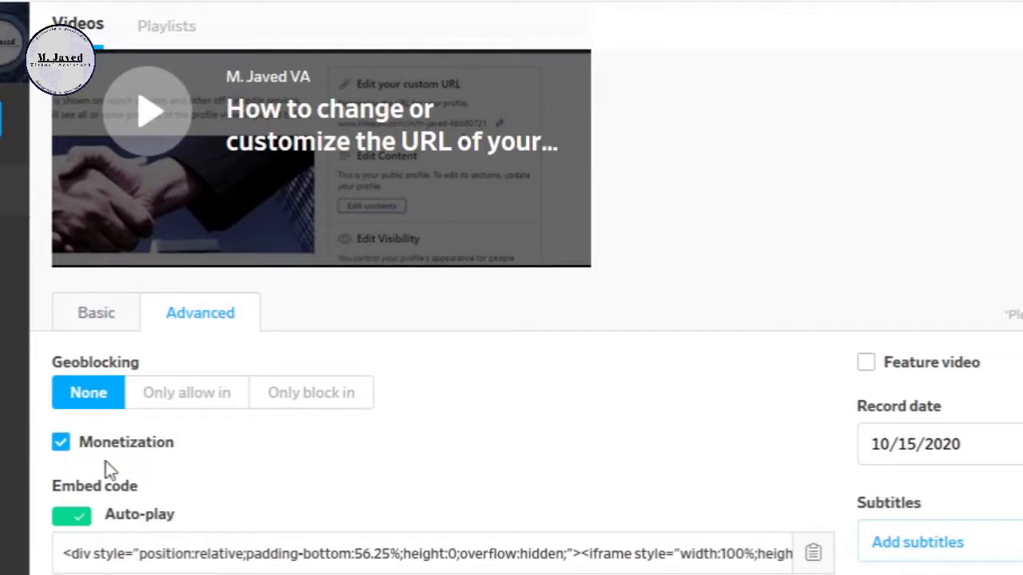
{"action": "mouse_move", "coordinate": [100, 471]}
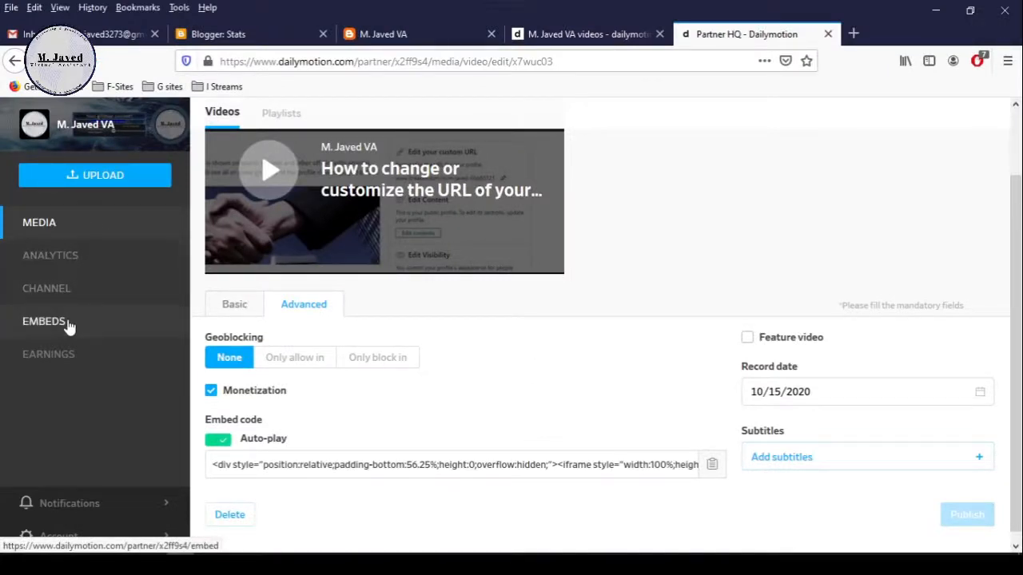
- View the Embeds Domains list, where the verified blogspot domain is flagged for missing ads.txt lines
{"action": "left_click", "coordinate": [45, 320]}
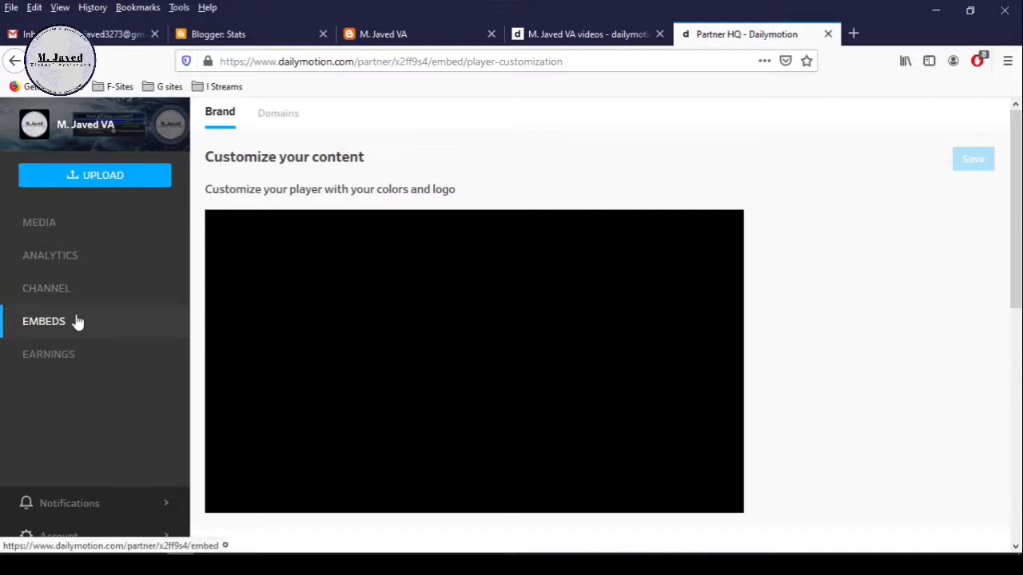
{"action": "left_click", "coordinate": [278, 112]}
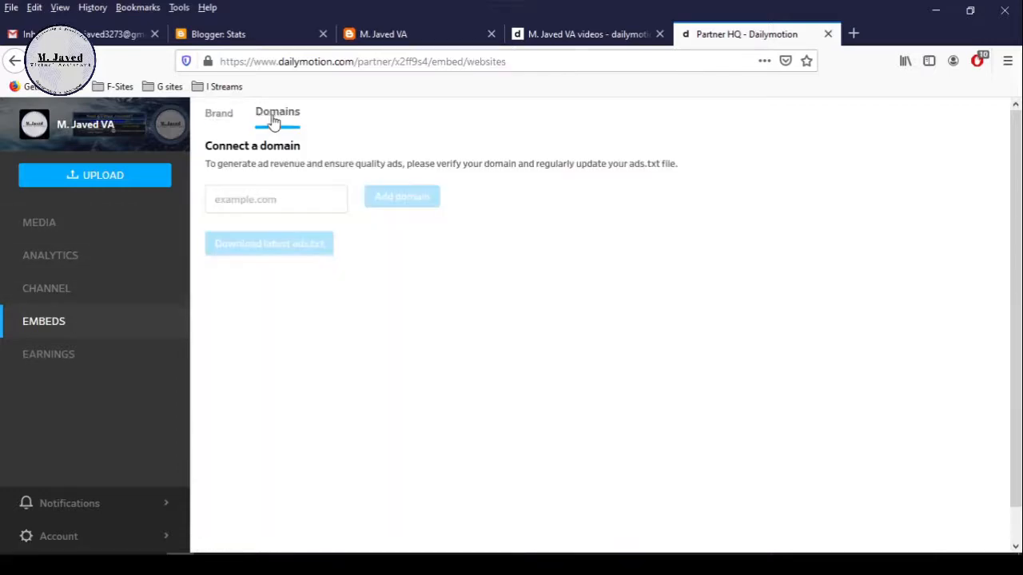
{"action": "left_click", "coordinate": [279, 112]}
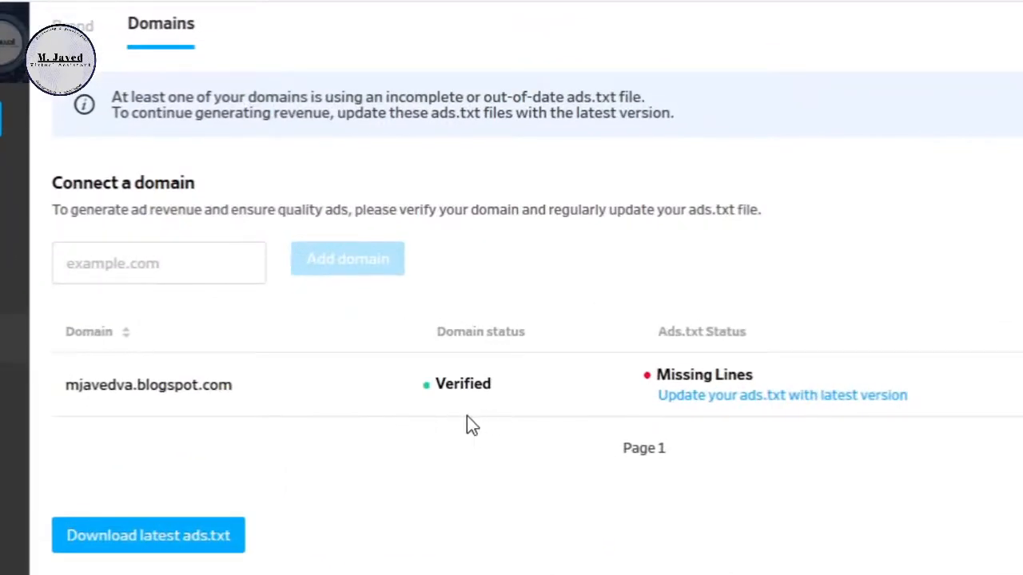
{"action": "mouse_move", "coordinate": [154, 418]}
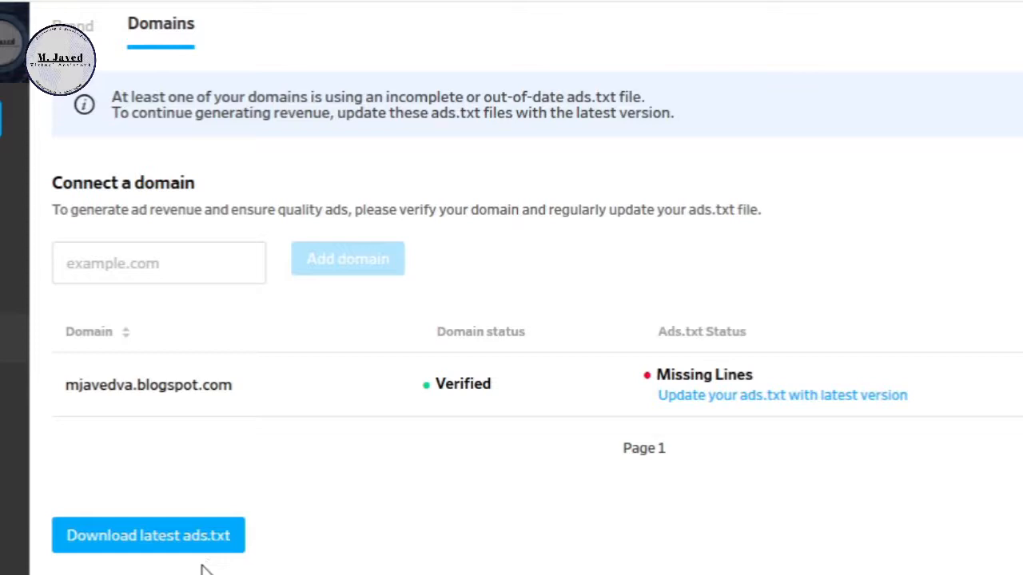
{"action": "mouse_move", "coordinate": [460, 470]}
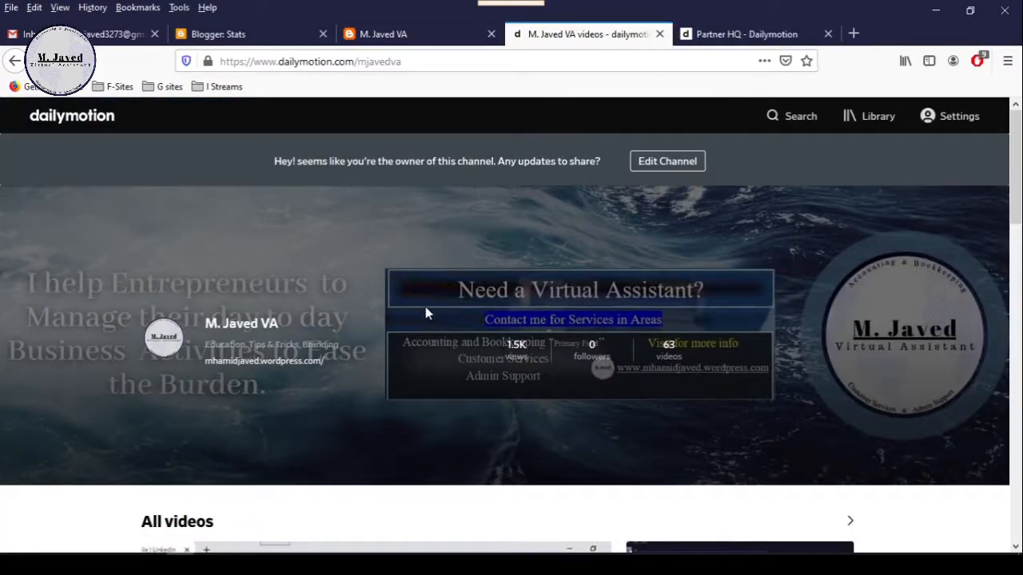
- Reach the Help Center from the footer and its Partner Space topics
{"action": "scroll", "scroll_direction": "down", "scroll_amount": 3}
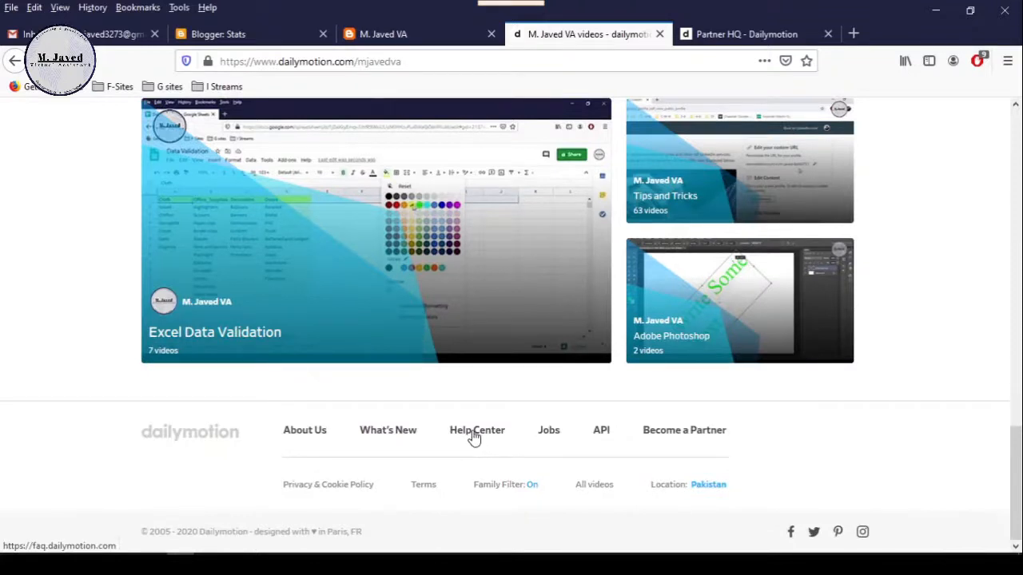
{"action": "left_click", "coordinate": [476, 430]}
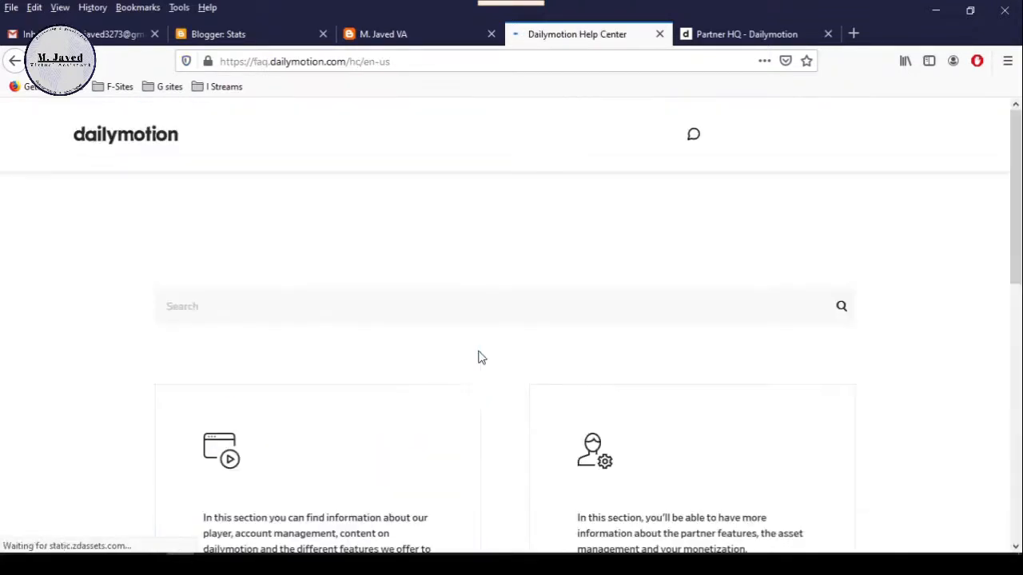
{"action": "scroll", "scroll_direction": "down", "scroll_amount": 3}
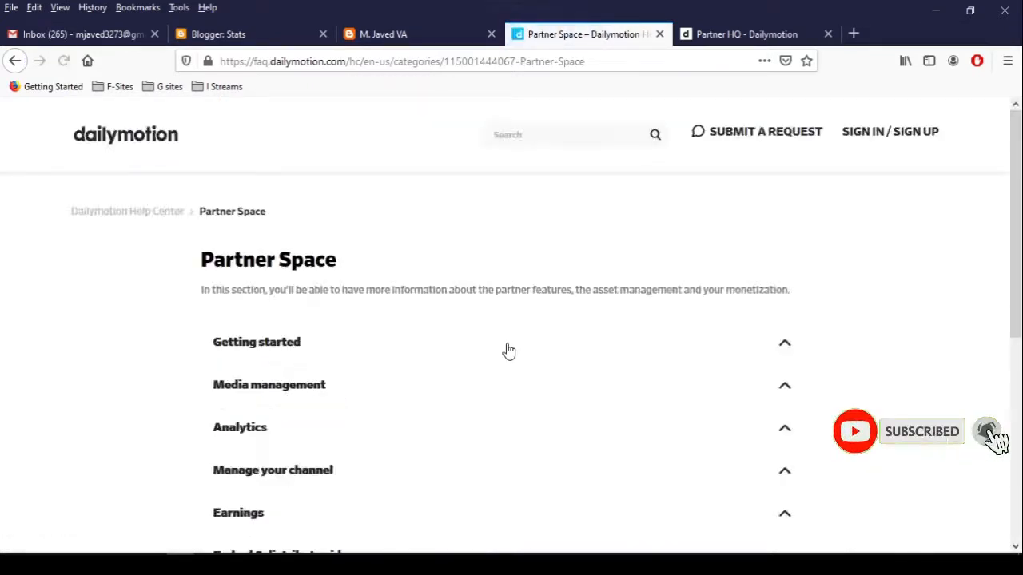
{"action": "mouse_move", "coordinate": [697, 254]}
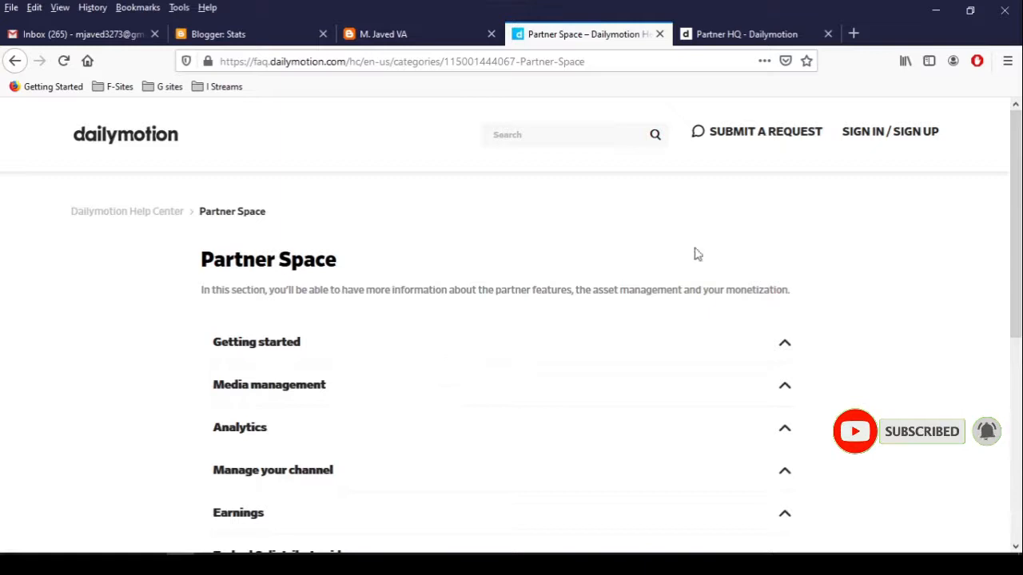
{"action": "mouse_move", "coordinate": [758, 131]}
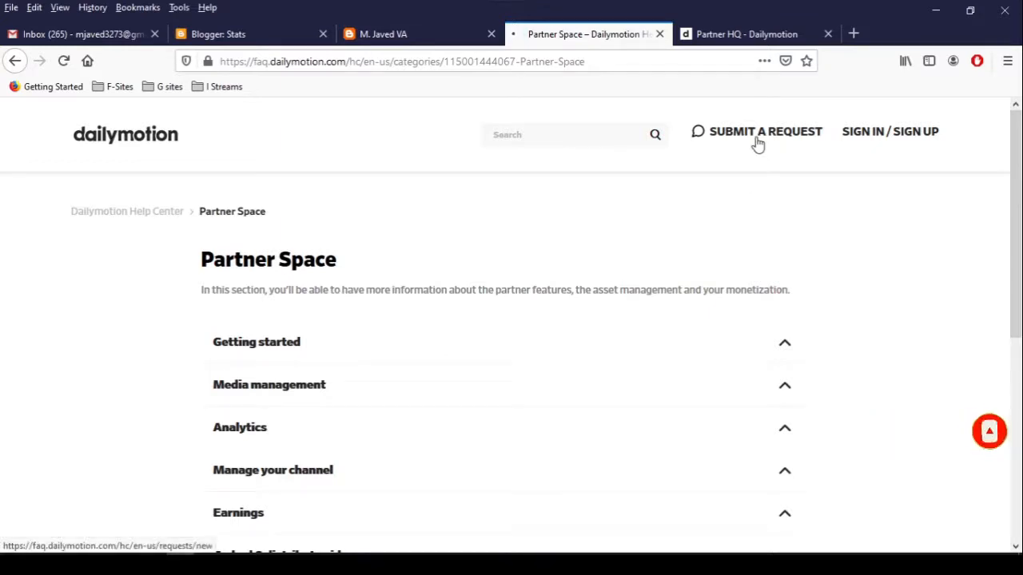
- Start a new support request with Partner Space as its topic
{"action": "left_click", "coordinate": [757, 134]}
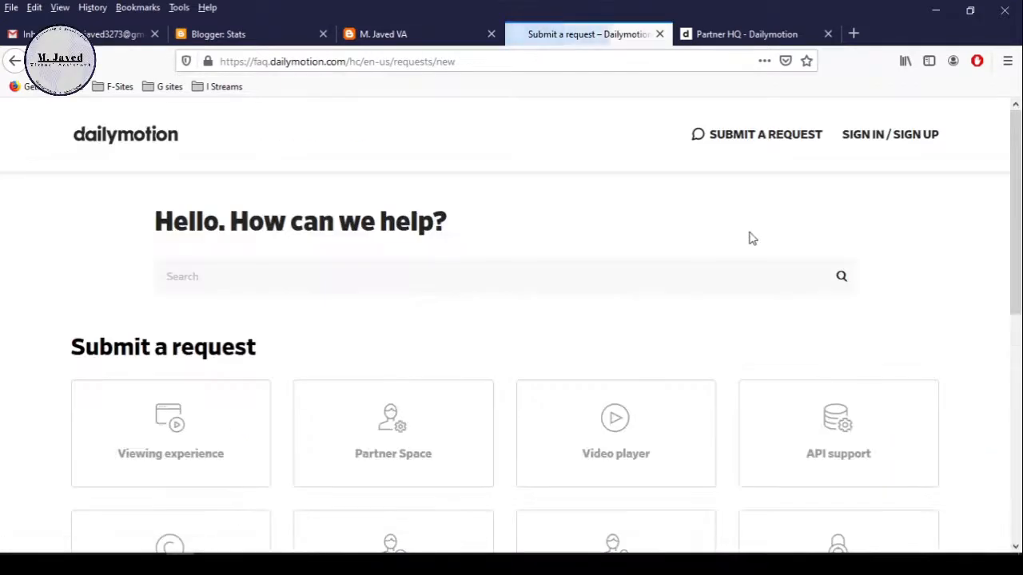
{"action": "mouse_move", "coordinate": [393, 454]}
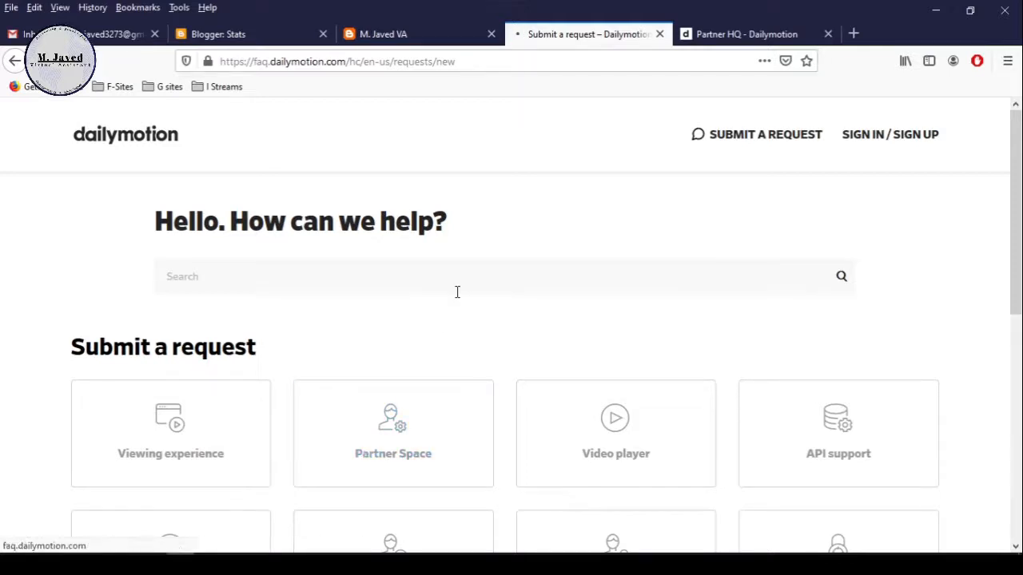
{"action": "left_click", "coordinate": [393, 434]}
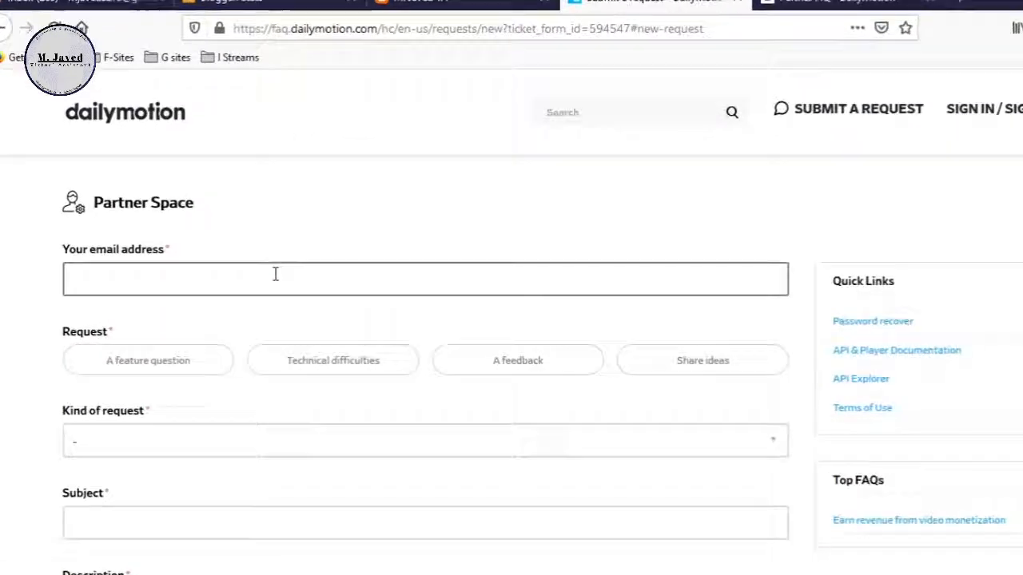
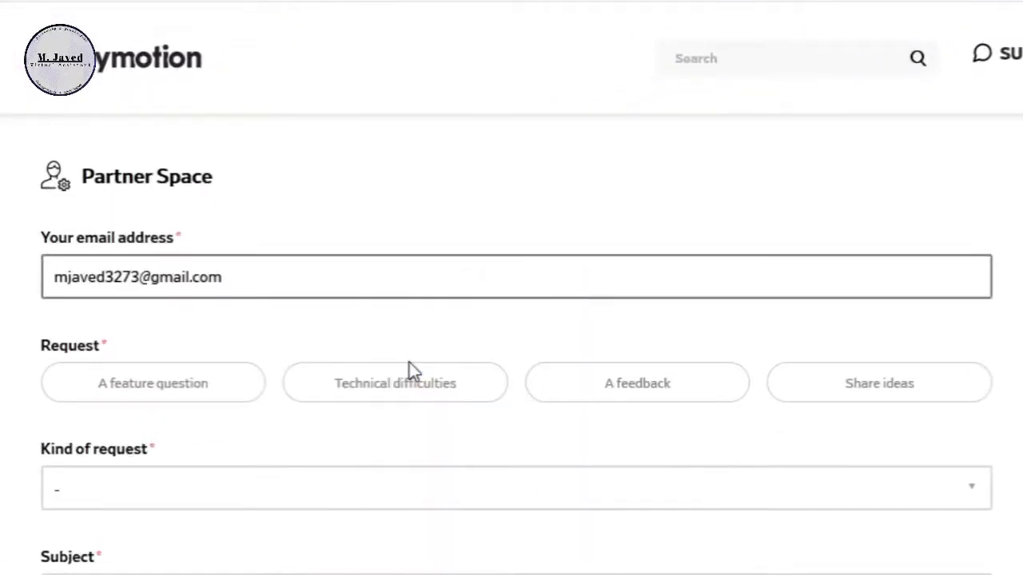
{"action": "mouse_move", "coordinate": [239, 317]}
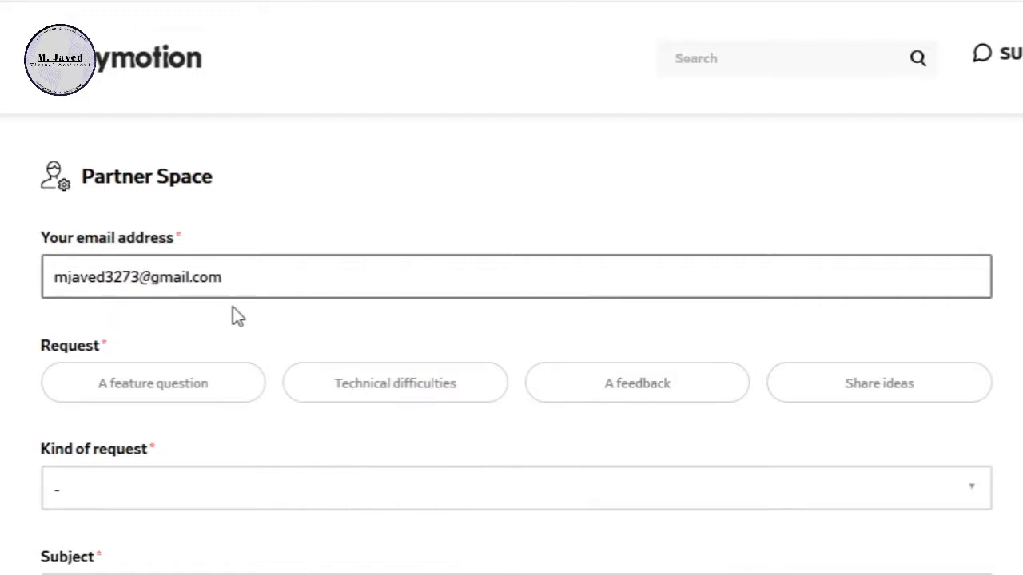
{"action": "left_click", "coordinate": [151, 384]}
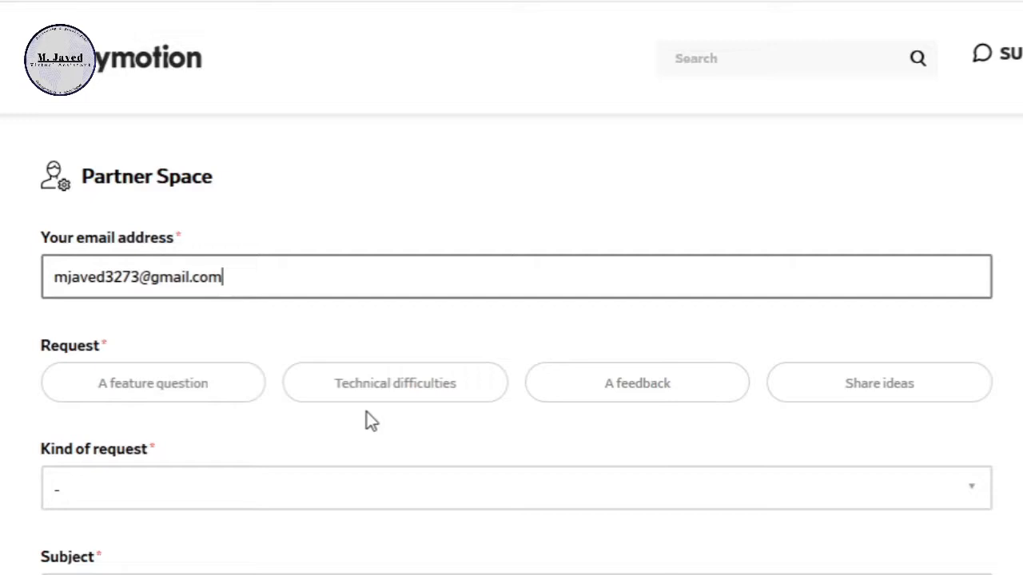
{"action": "left_click", "coordinate": [395, 384]}
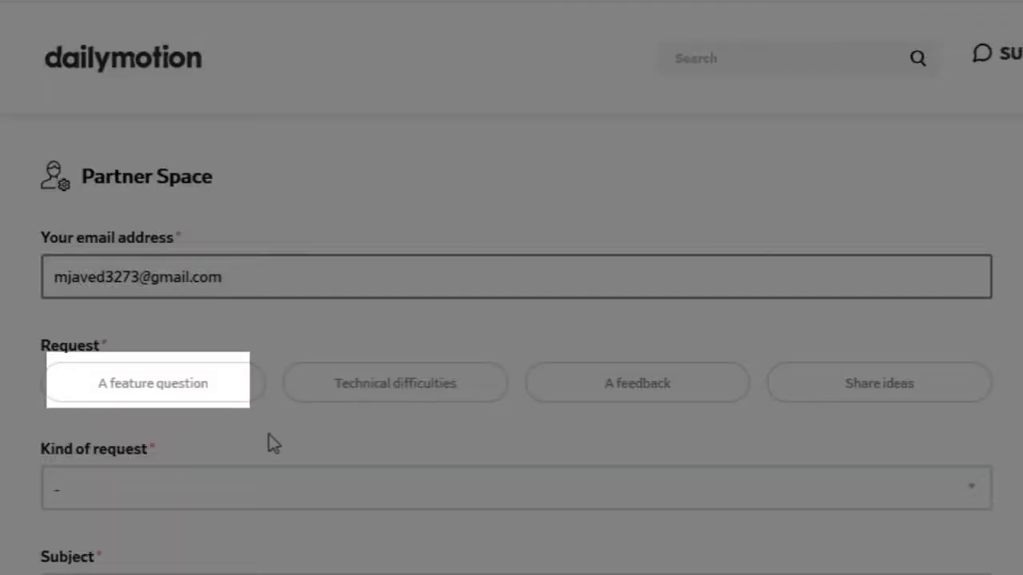
- Set request type Technical difficulties and kind of request Your earnings
{"action": "left_click", "coordinate": [395, 383]}
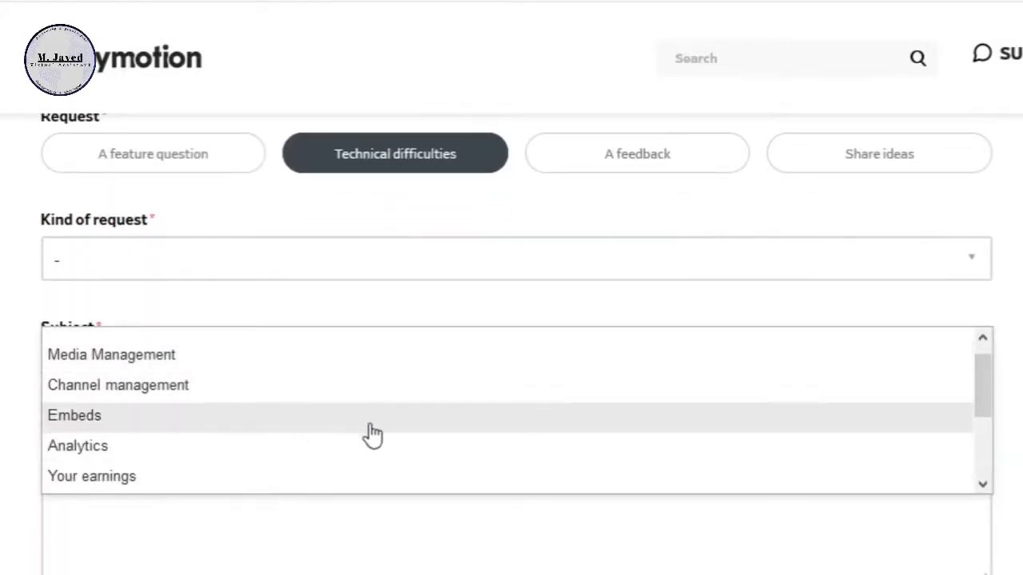
{"action": "left_click", "coordinate": [91, 477]}
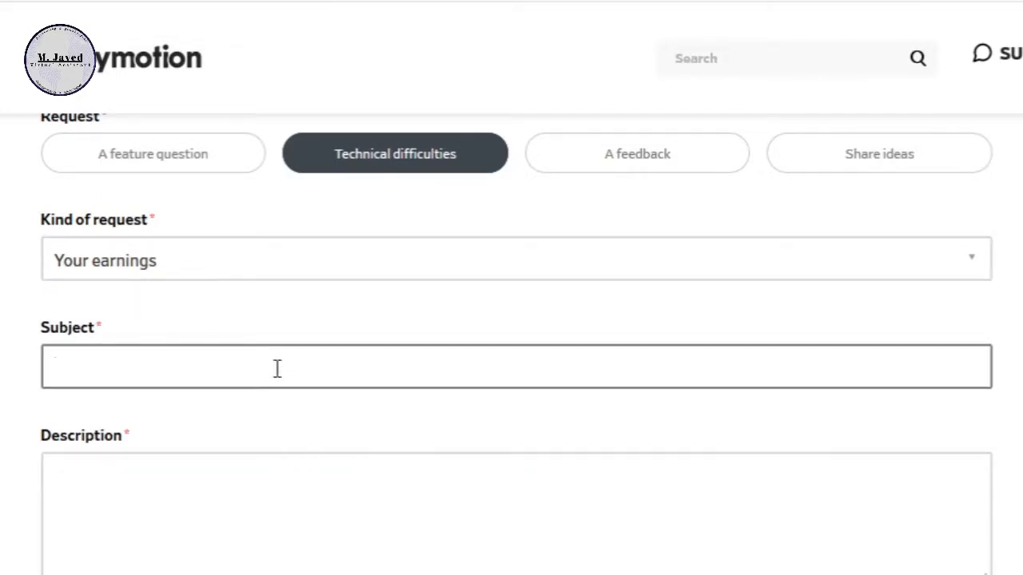
- Enter the subject 'Monetization is on but ads are not being shown' and skim the suggested articles
{"action": "type", "text": "Monetization is on but ads are not being shown"}
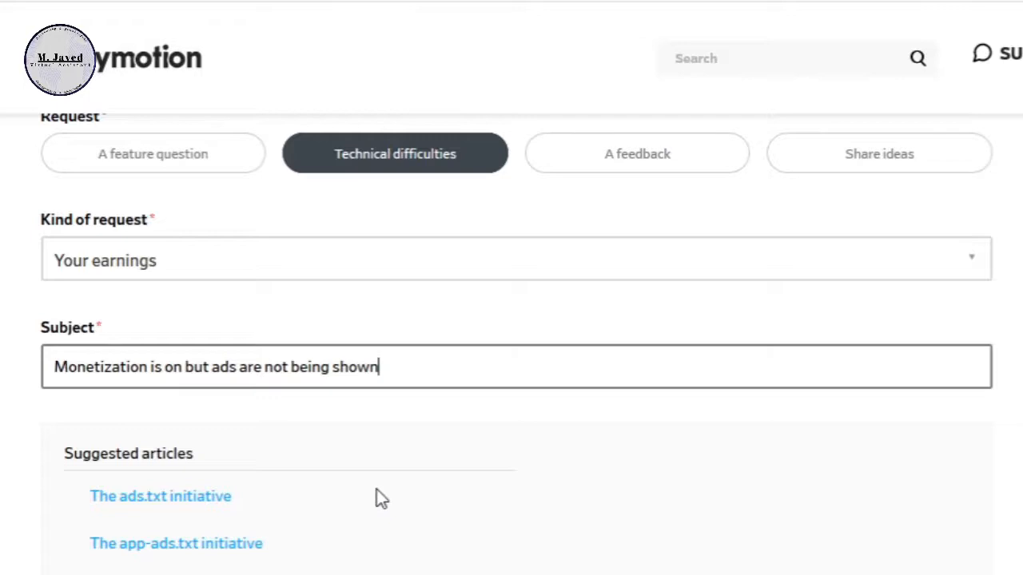
{"action": "scroll", "scroll_direction": "down", "scroll_amount": 3}
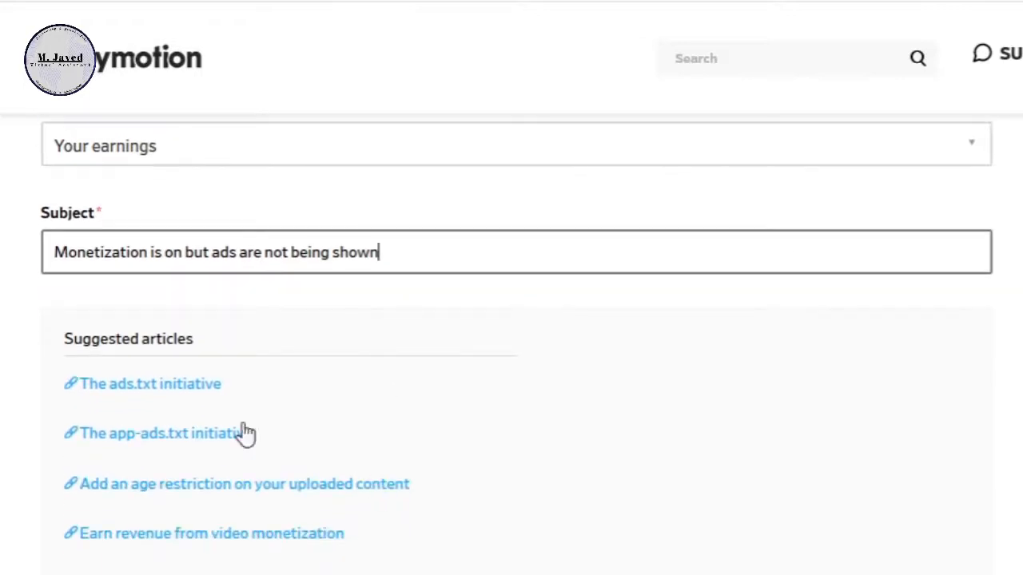
{"action": "scroll", "scroll_direction": "down", "scroll_amount": 3}
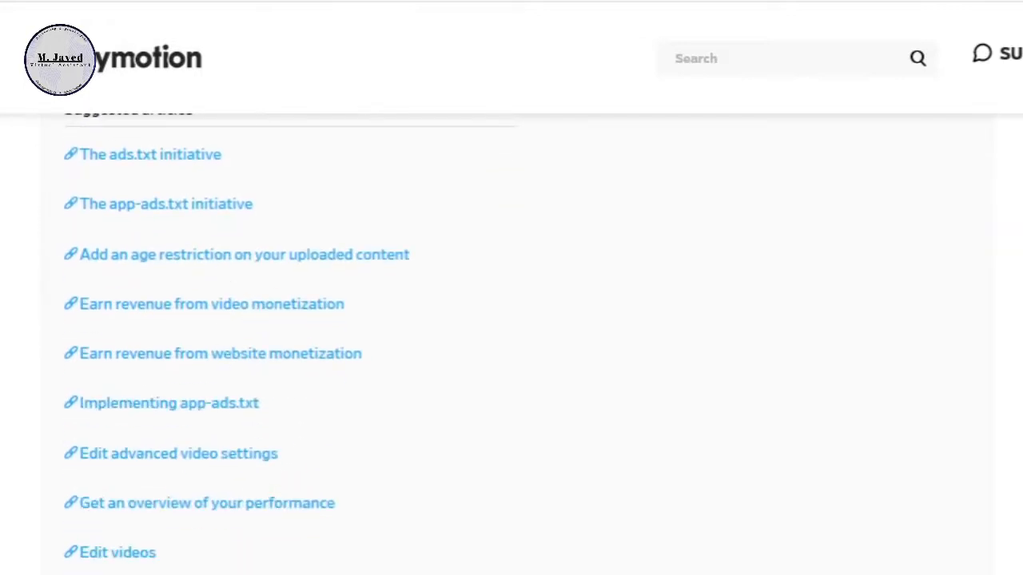
{"action": "type", "text": "Monetization is on but ads are not being shown"}
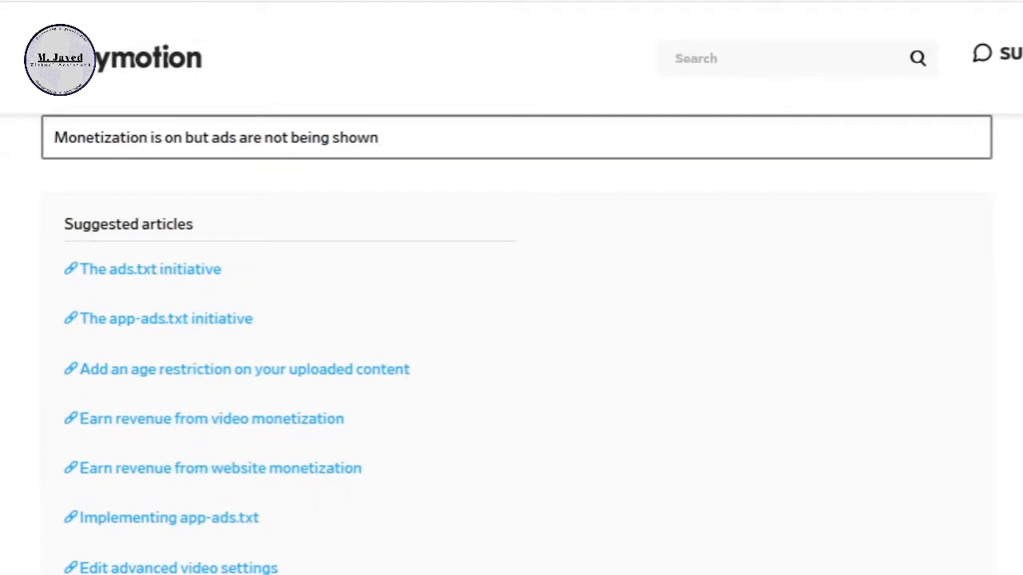
{"action": "scroll", "scroll_direction": "down", "scroll_amount": 3}
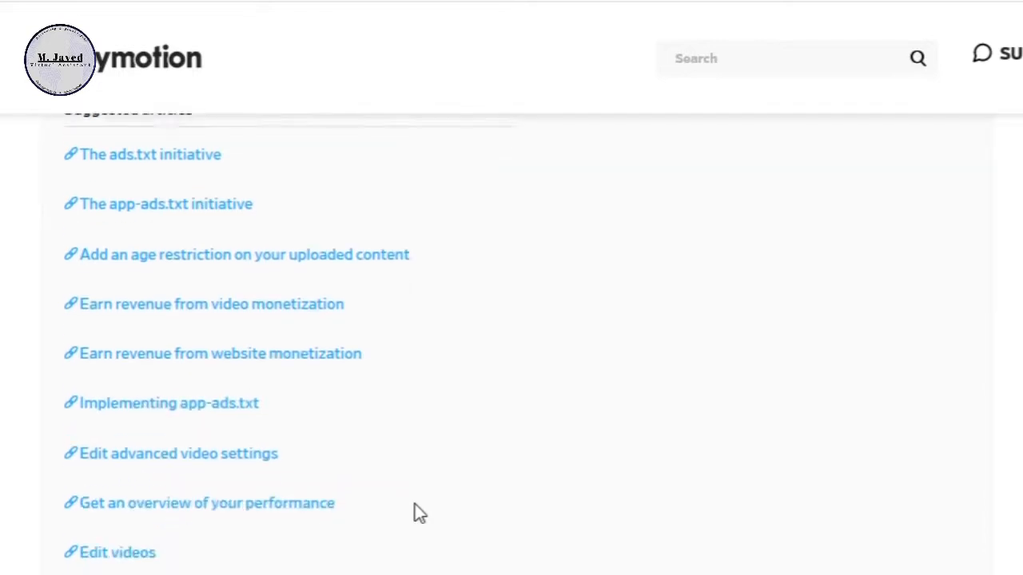
{"action": "scroll", "scroll_direction": "down", "scroll_amount": 3}
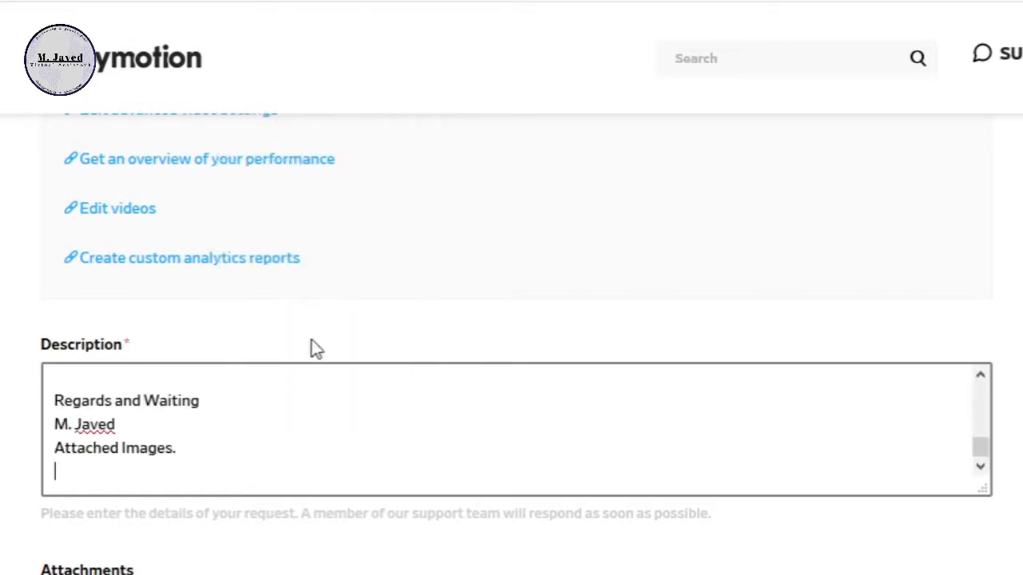
{"action": "mouse_move", "coordinate": [216, 510]}
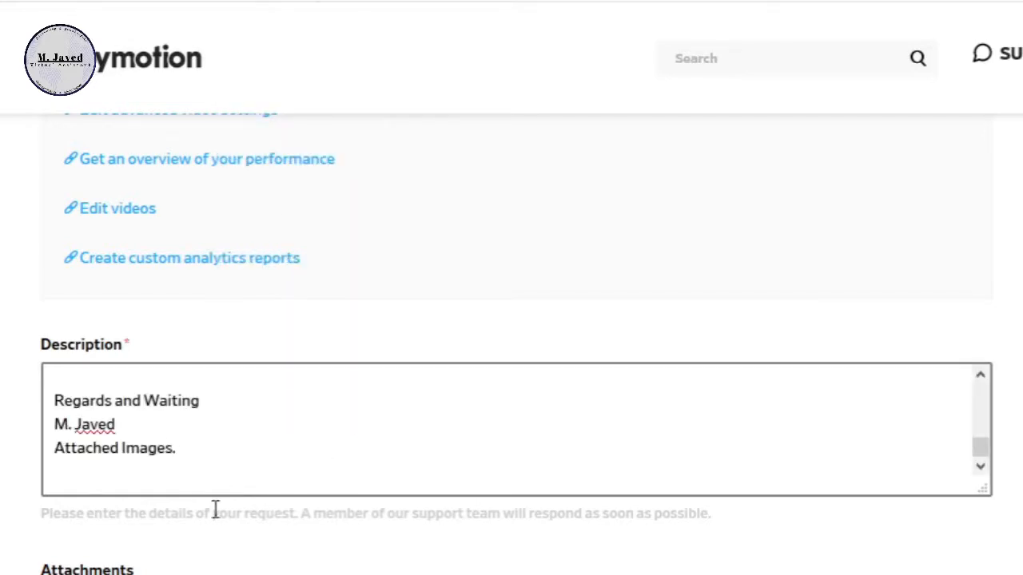
- Correct the sign-off to 'Image' and read through the description down to the attachments section
{"action": "key", "text": "Backspace"}
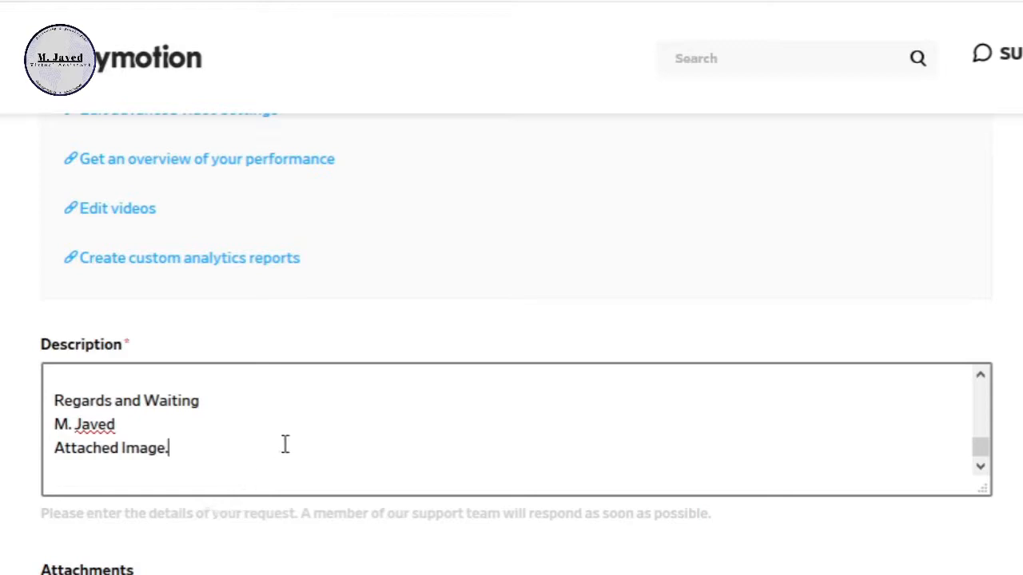
{"action": "mouse_move", "coordinate": [297, 457]}
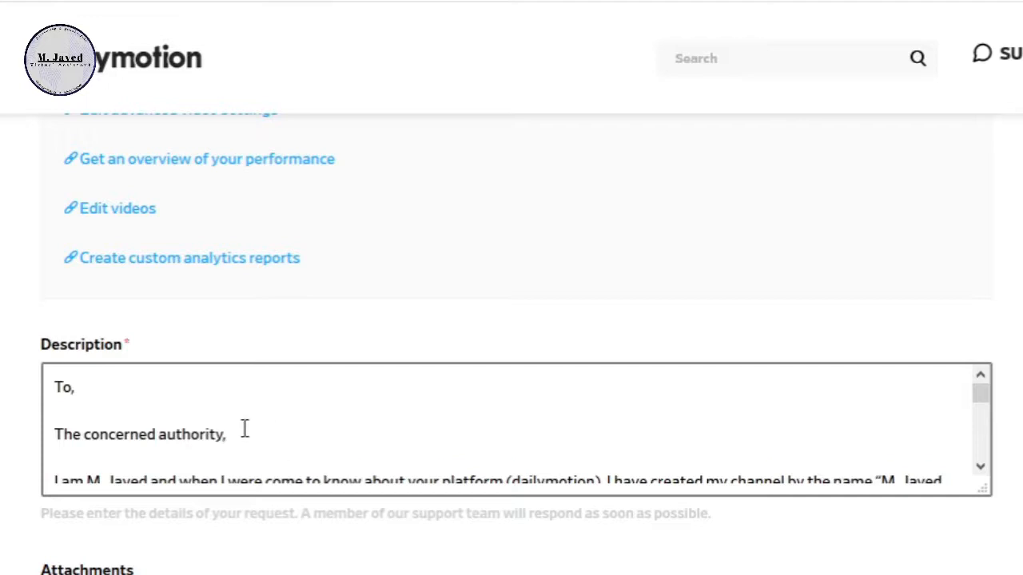
{"action": "mouse_move", "coordinate": [950, 399]}
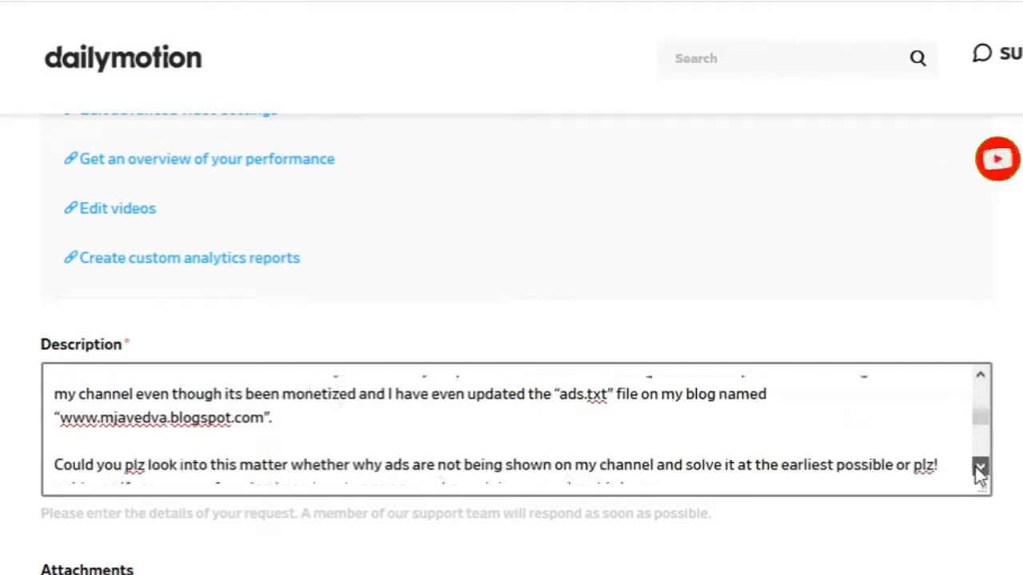
{"action": "scroll", "scroll_direction": "down", "scroll_amount": 3}
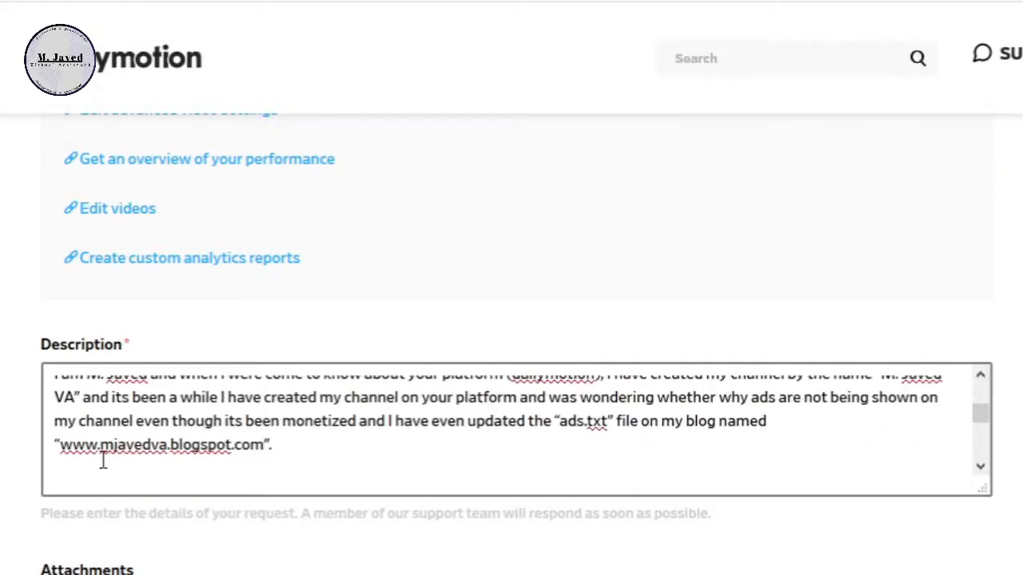
{"action": "left_click_drag", "start_coordinate": [124, 444], "coordinate": [272, 444]}
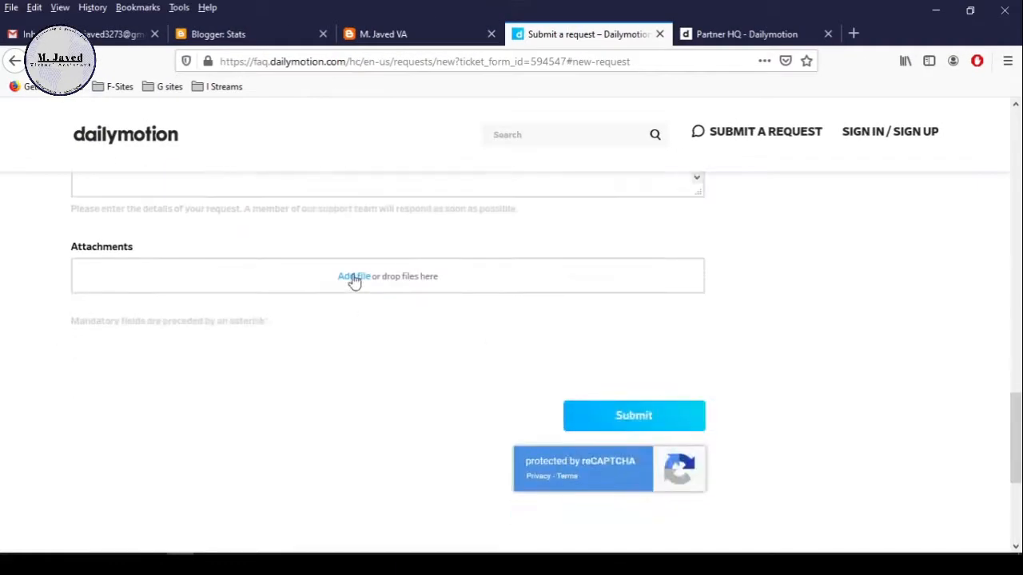
- Attach 'Monitization on image.png' from the Desktop to the request
{"action": "left_click", "coordinate": [355, 275]}
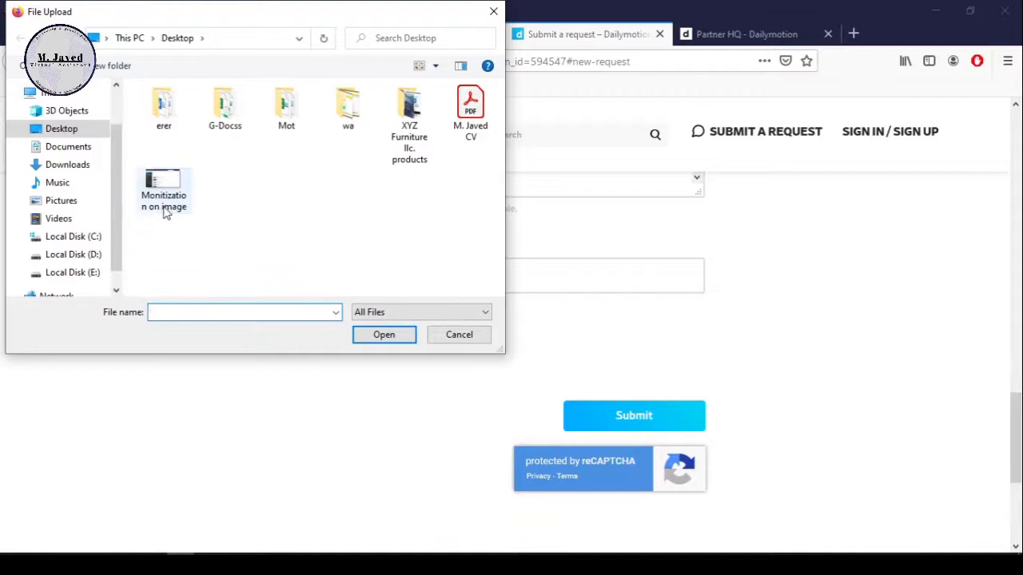
{"action": "left_click", "coordinate": [383, 334]}
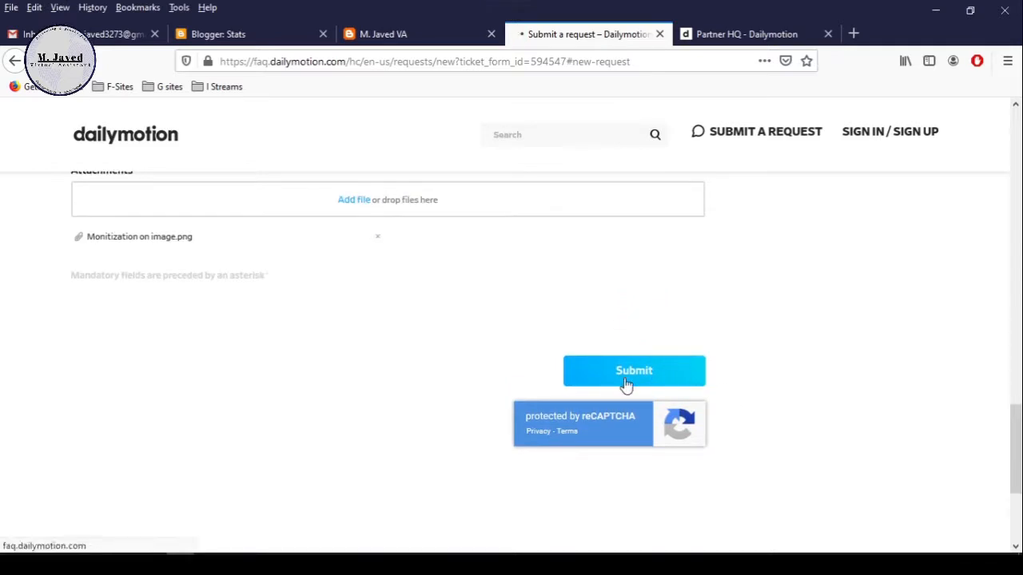
- Submit the request and see the 'Your request was successfully submitted' notice
{"action": "left_click", "coordinate": [633, 371]}
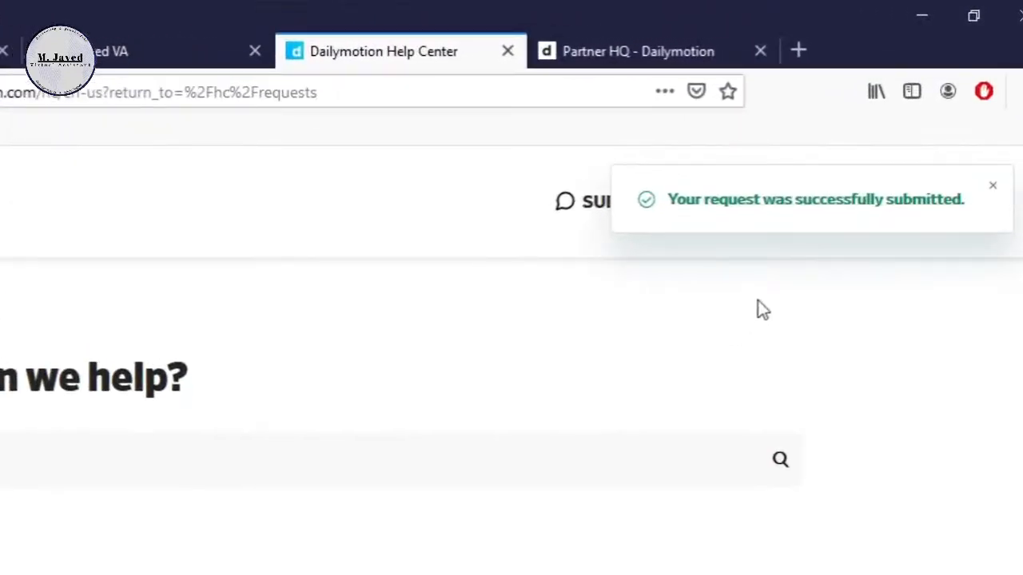
{"action": "mouse_move", "coordinate": [767, 233]}
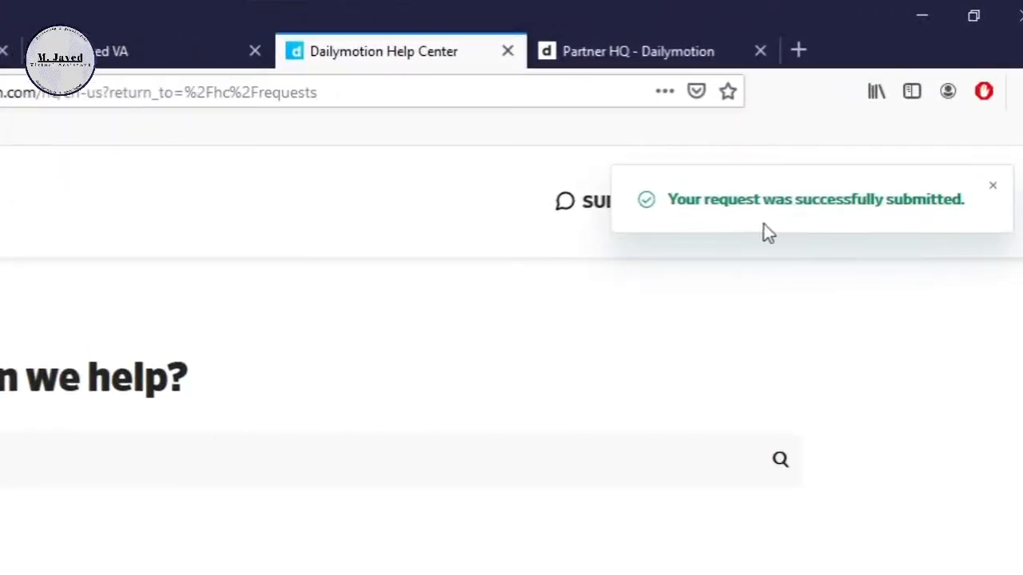
{"action": "mouse_move", "coordinate": [835, 230]}
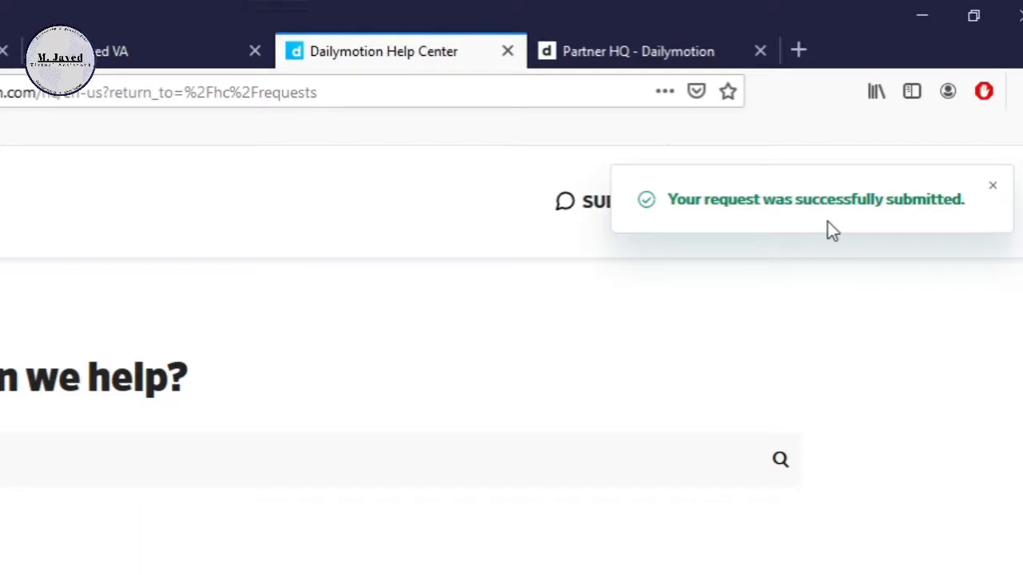
{"action": "mouse_move", "coordinate": [837, 232]}
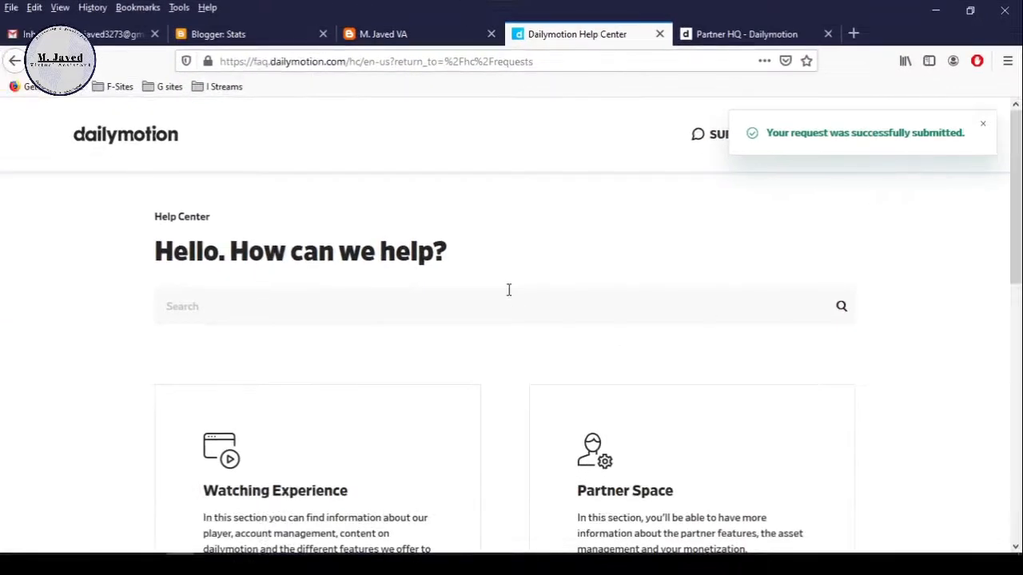
{"action": "scroll", "scroll_direction": "down", "scroll_amount": 3}
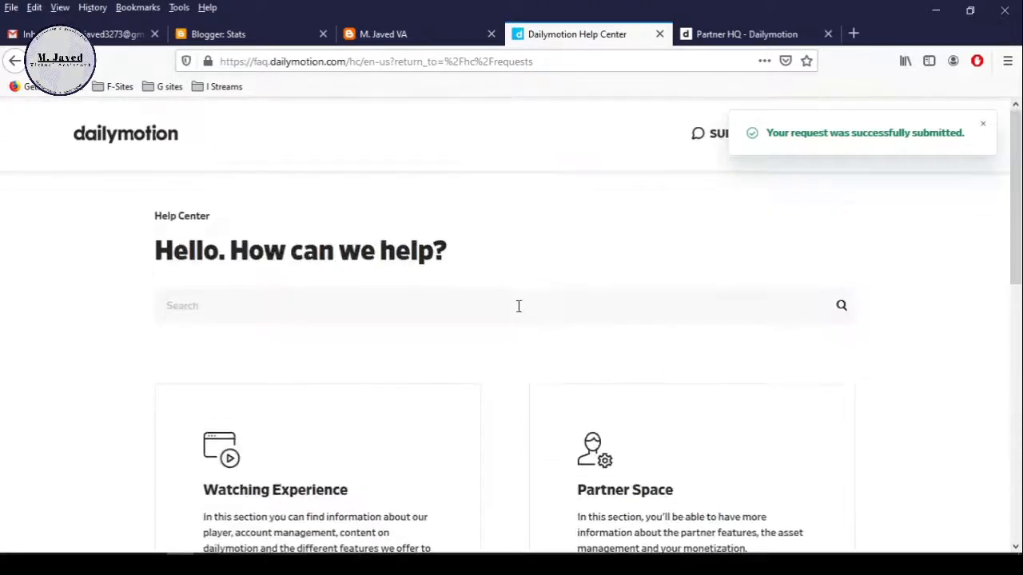
{"action": "mouse_move", "coordinate": [863, 214]}
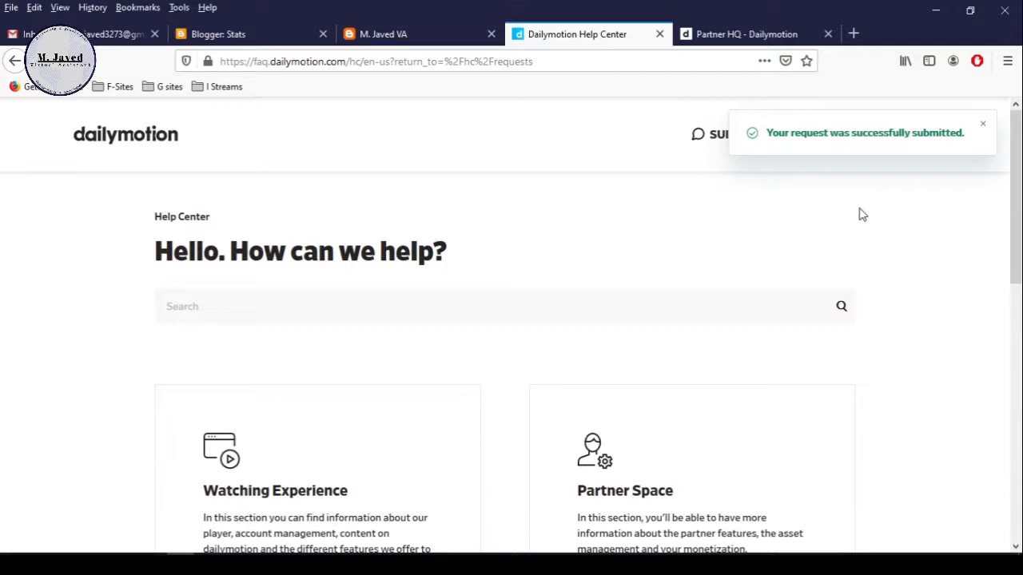
{"action": "mouse_move", "coordinate": [674, 147]}
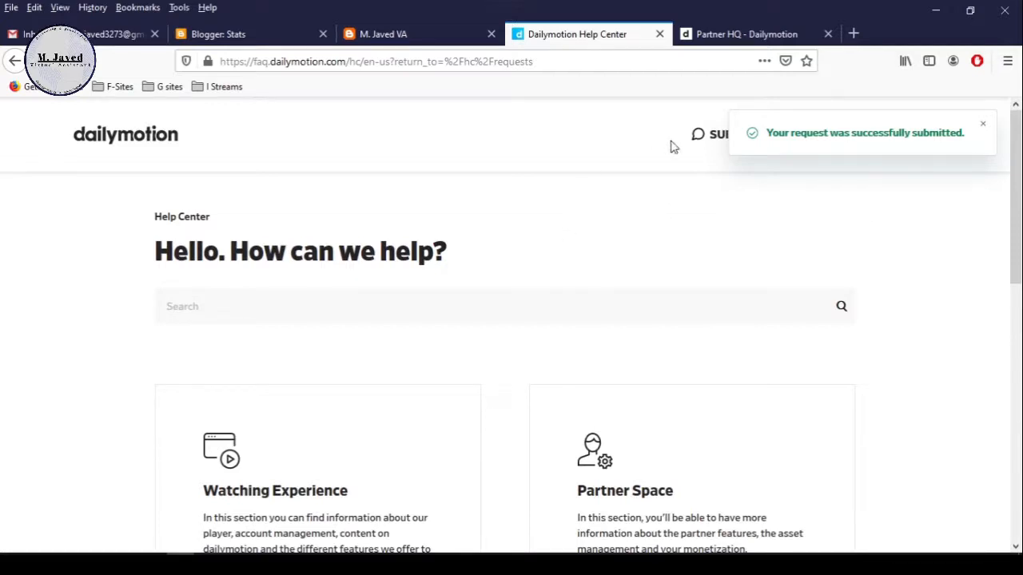